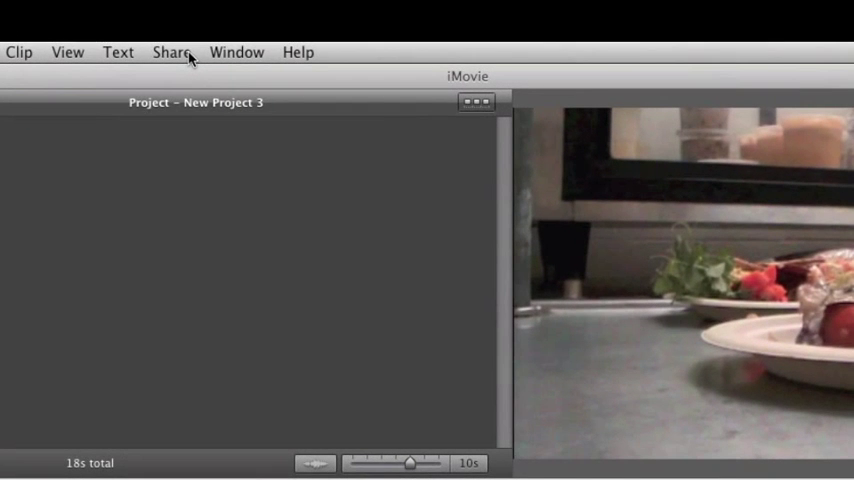
# Publish the project via Share > Media Browser with Mobile ticked and Medium unticked
pyautogui.click(172, 52)
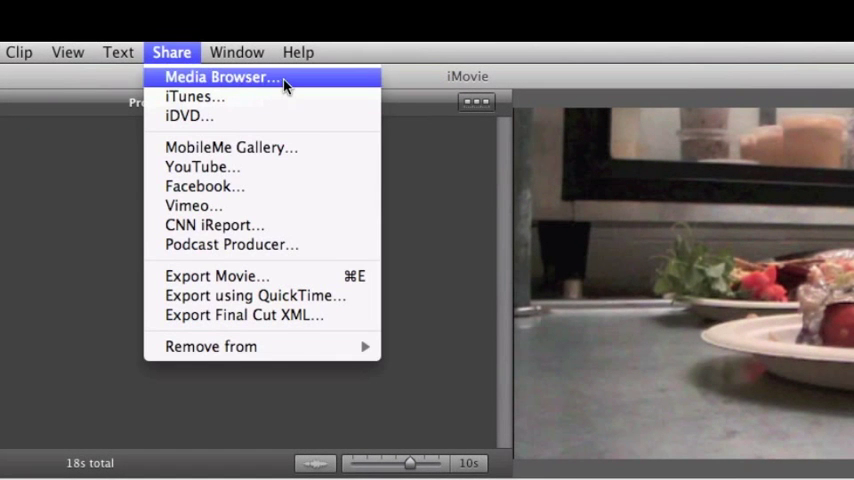
pyautogui.click(222, 76)
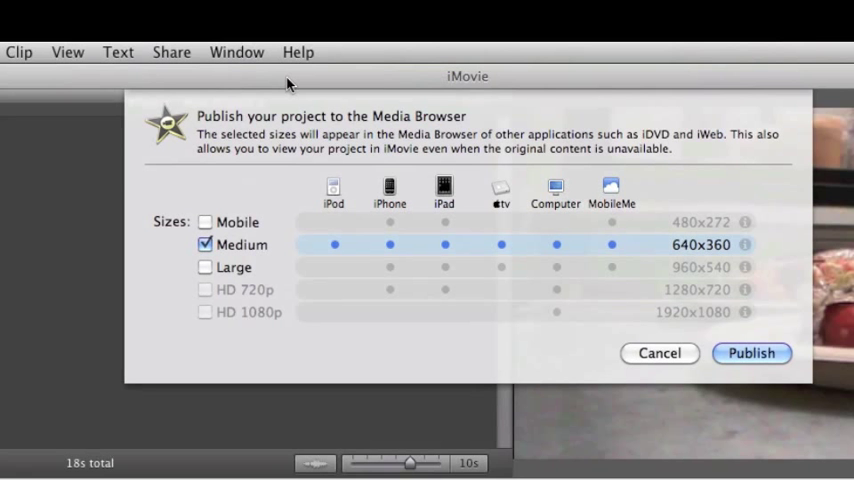
pyautogui.click(204, 222)
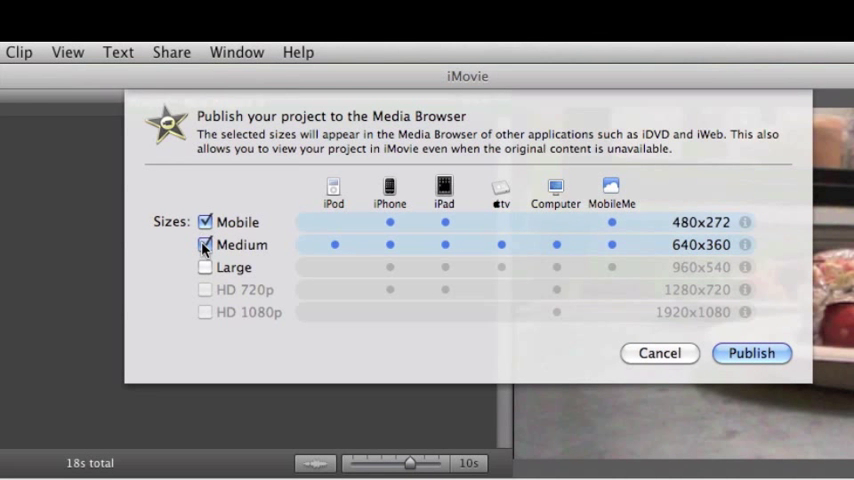
pyautogui.click(204, 244)
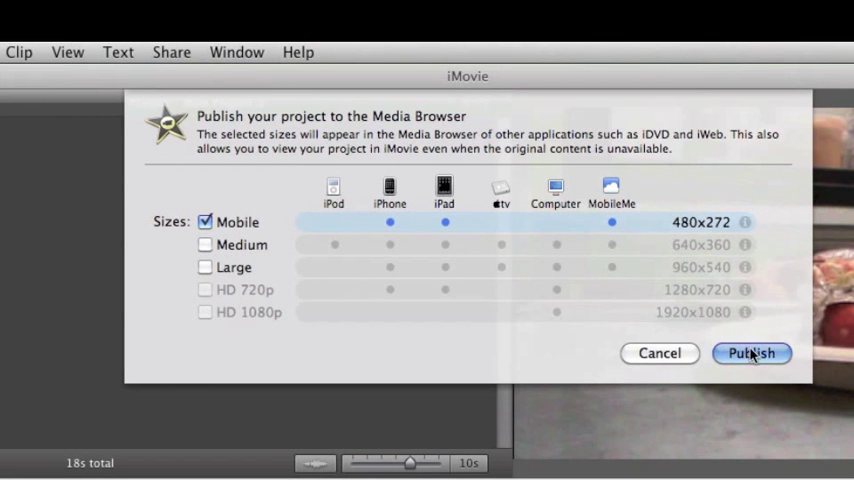
pyautogui.click(752, 352)
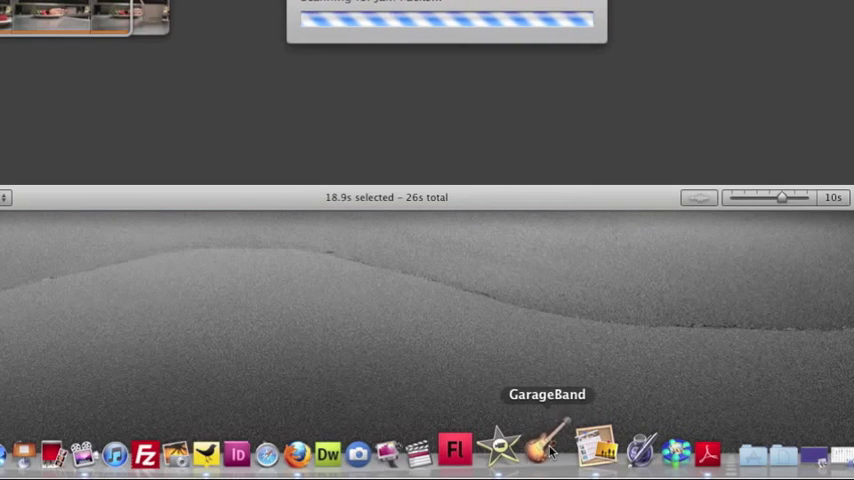
# Launch GarageBand and start a new project from the Loops template
pyautogui.click(546, 452)
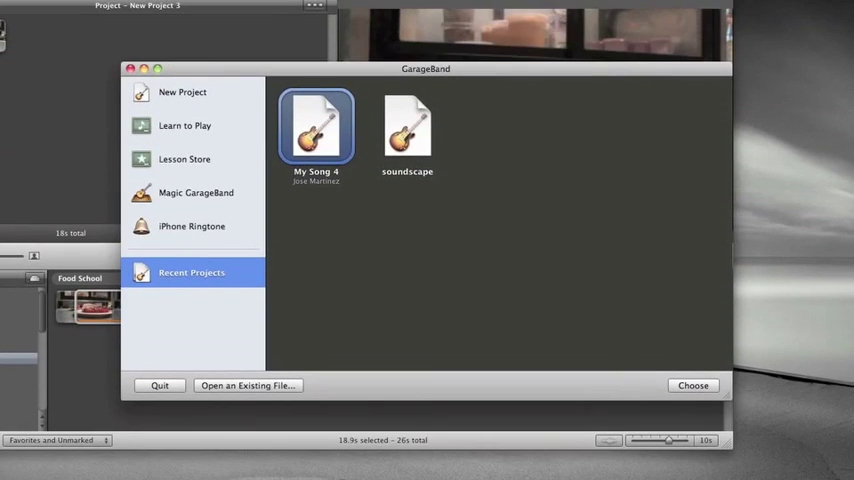
pyautogui.click(182, 92)
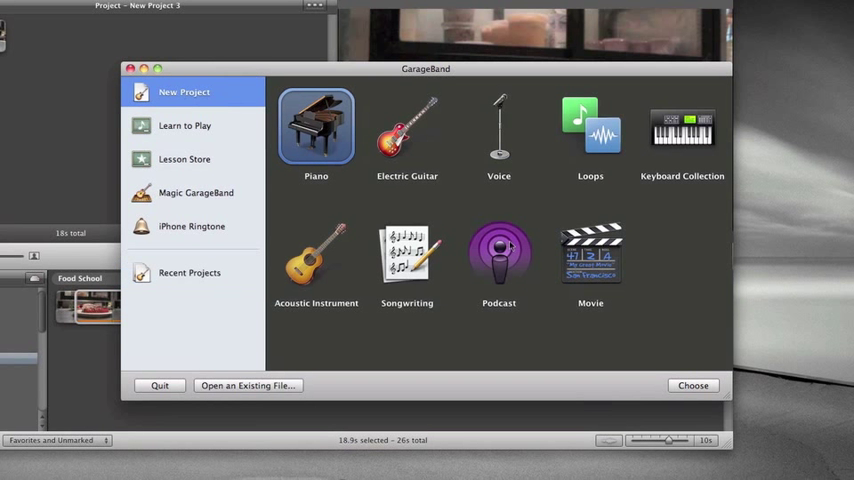
pyautogui.click(590, 130)
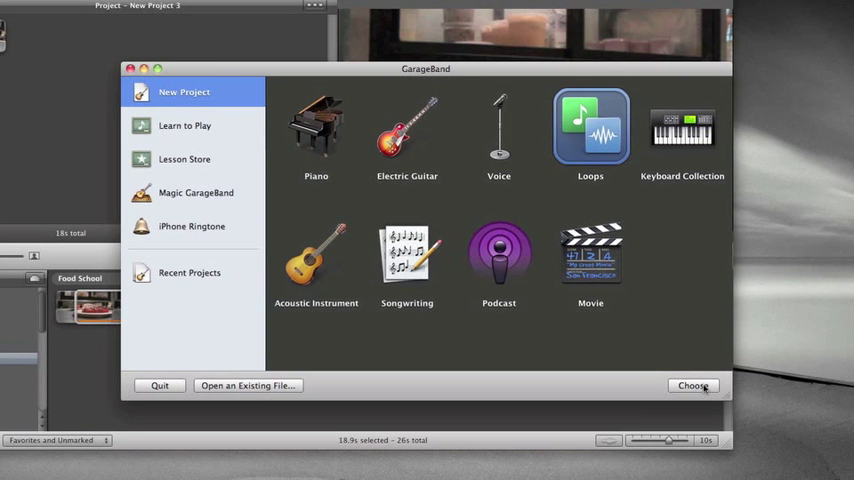
pyautogui.click(692, 384)
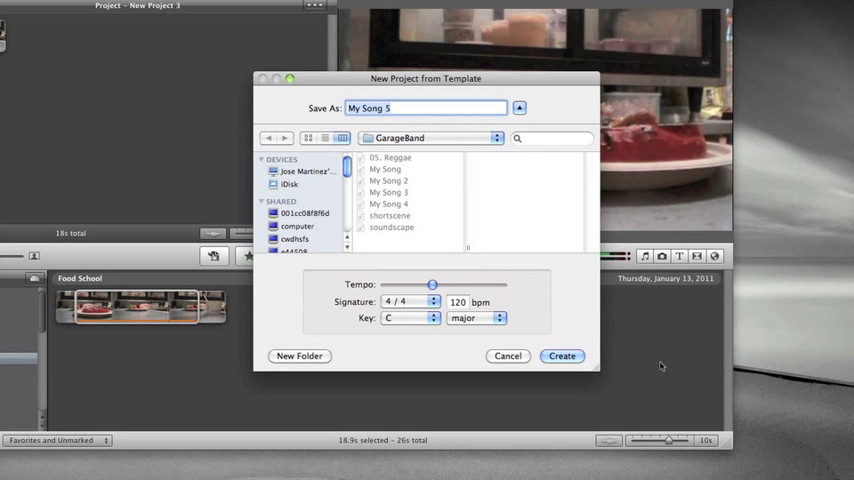
# Name the project 'My Project' and create it
pyautogui.write('My Project')
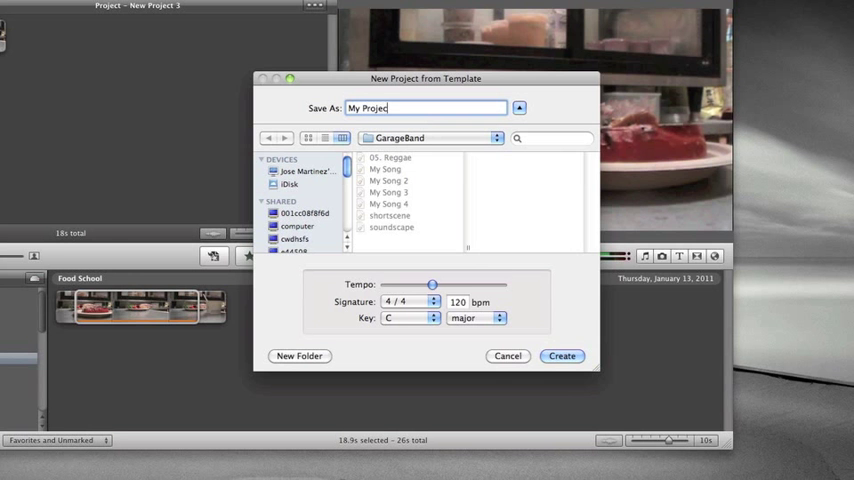
pyautogui.click(562, 356)
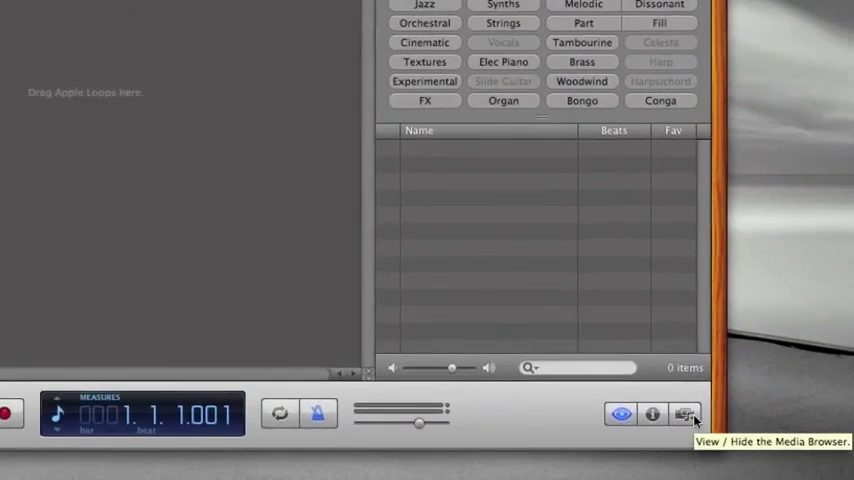
# Show the Media Browser and switch it to the Movies list of iMovie projects
pyautogui.click(686, 414)
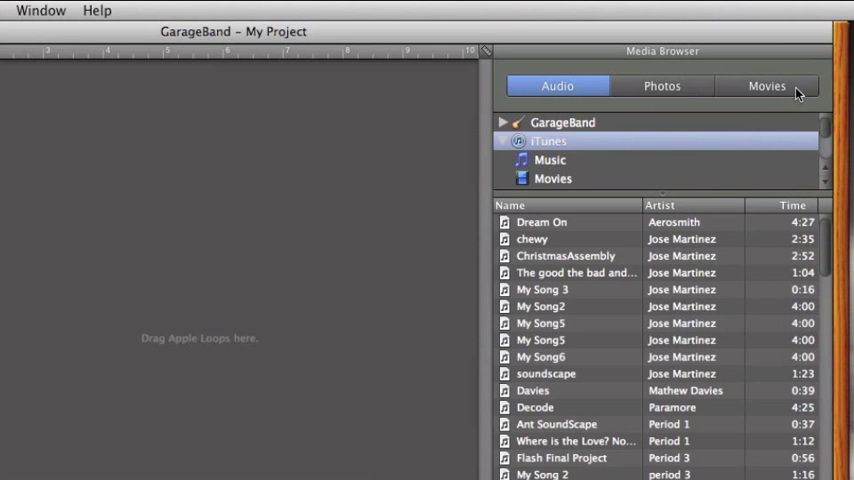
pyautogui.click(766, 84)
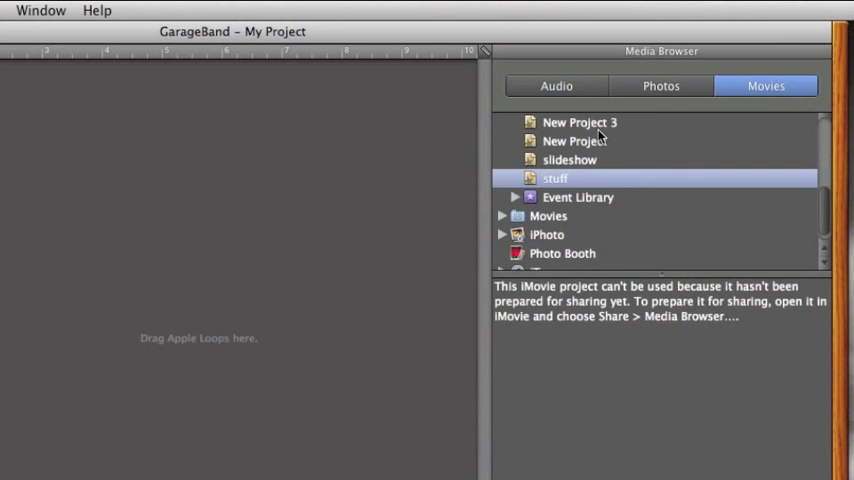